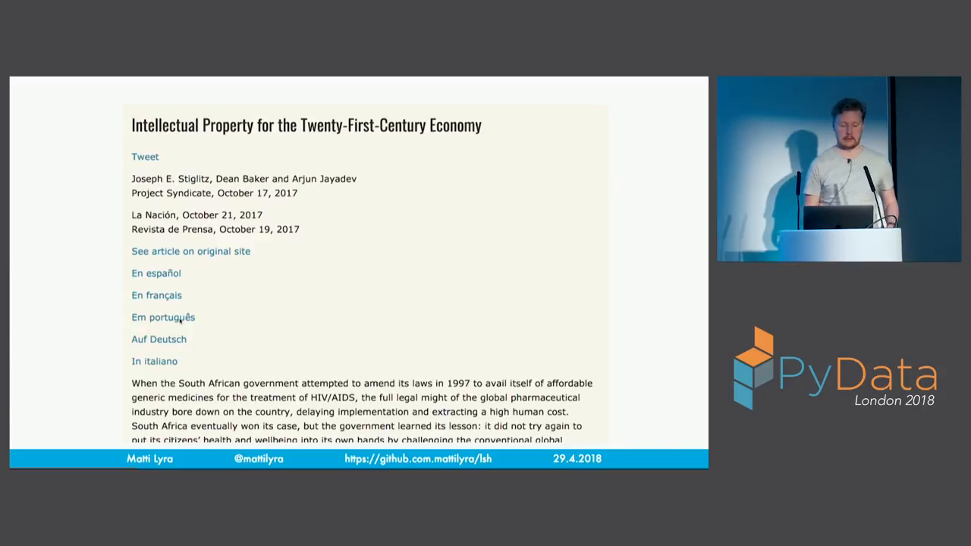
# Step: Scroll down through the multilingual article slide toward the French-learning questions
pyautogui.scroll(-3)
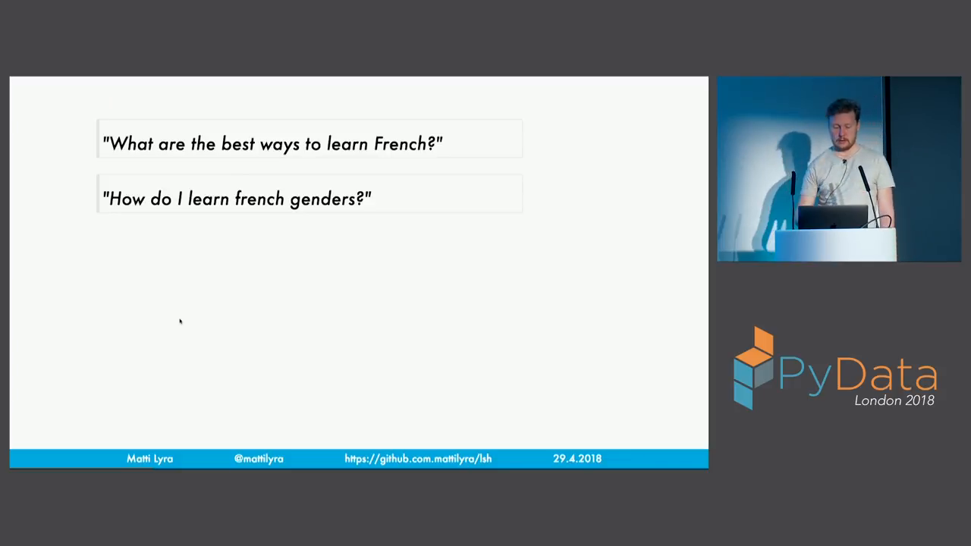
# Step: Advance past the French questions slide to '1. Document Representation'
pyautogui.press('Right')
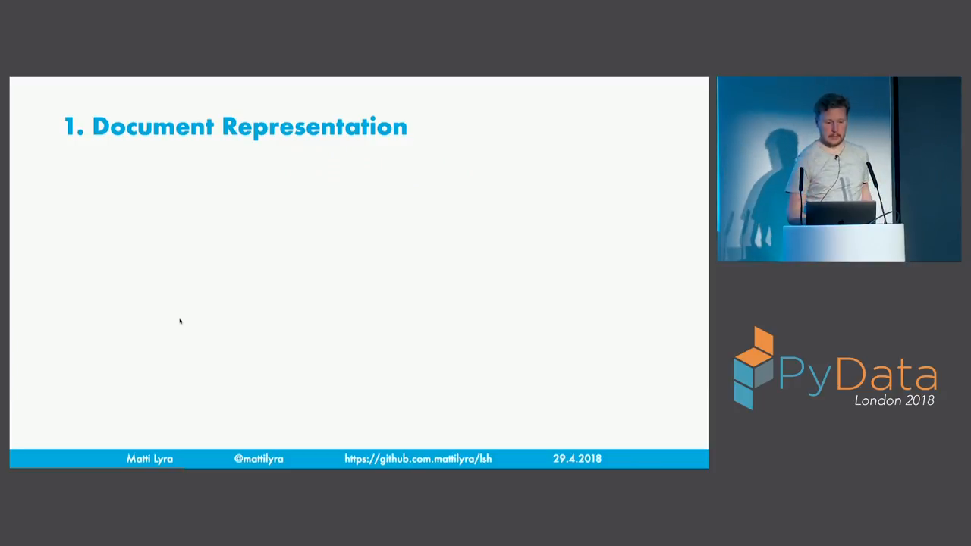
# Step: Advance through '2. Document Comparison Method' to the five-character shingles function slide
pyautogui.press('right')
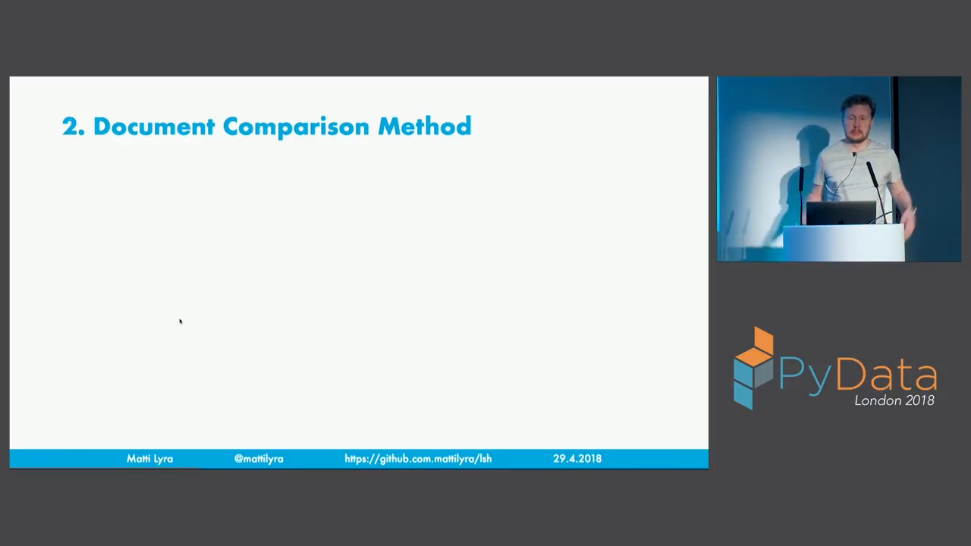
pyautogui.press('Right')
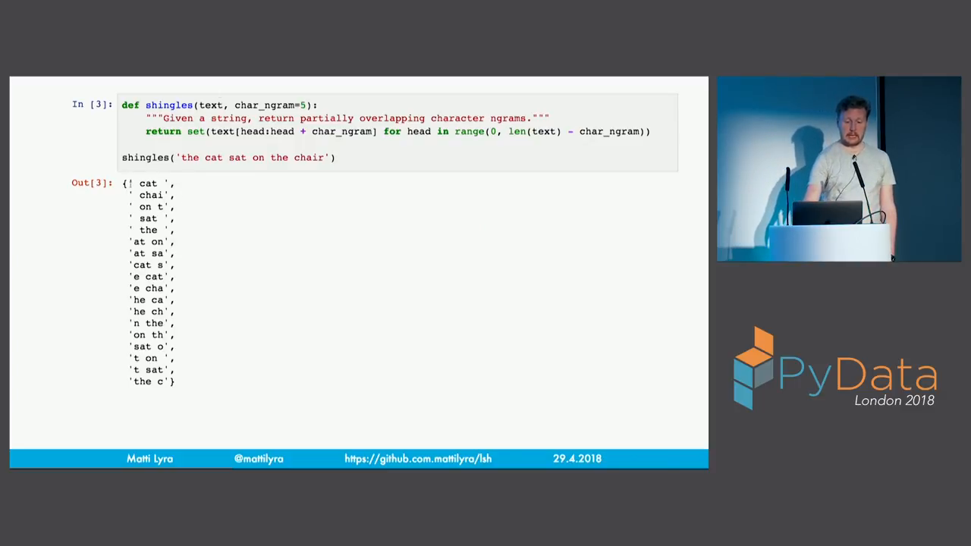
# Step: Show the shingles for 'the cat sat on the sofa', then move to the Venn diagram
pyautogui.moveTo(130, 214); pyautogui.dragTo(175, 226)
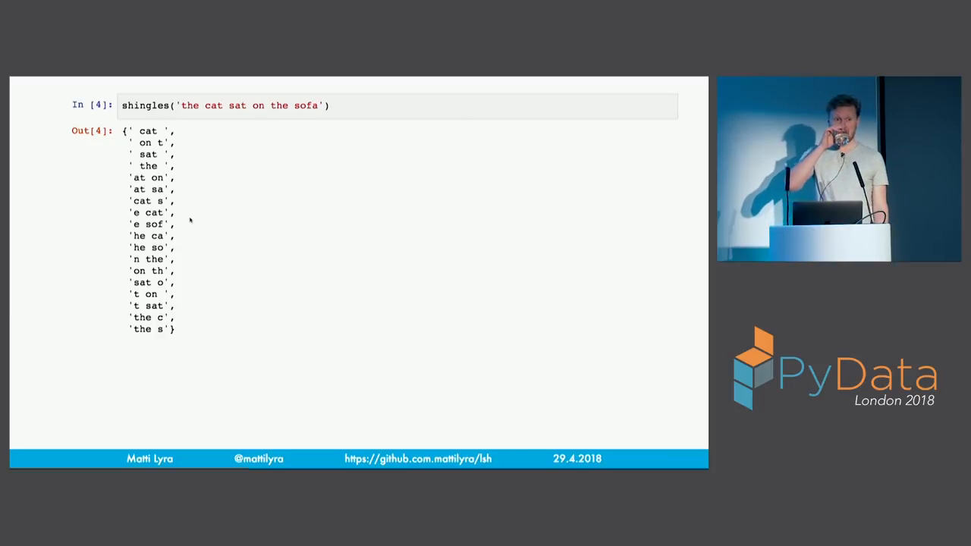
pyautogui.press('Right')
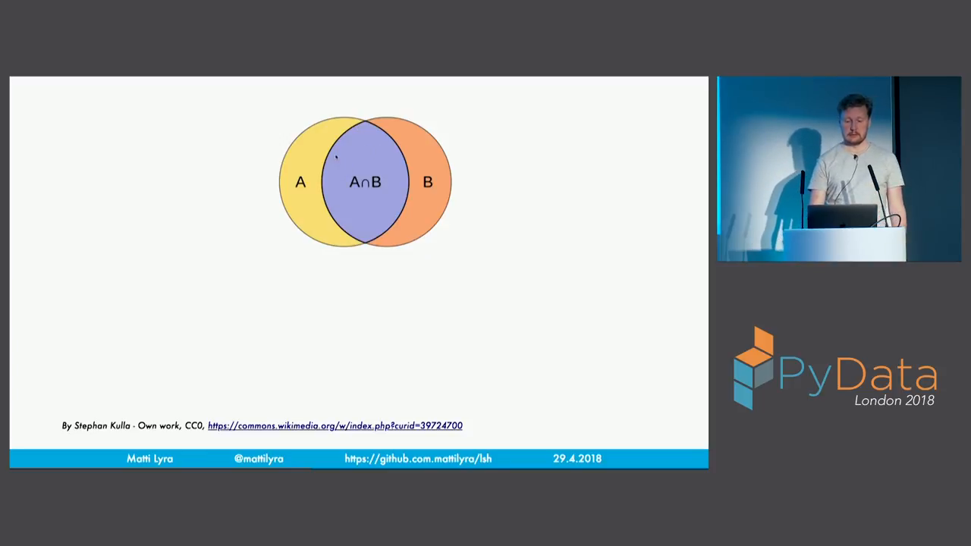
# Step: Advance the Venn diagram slide to add red sample crosses and the tick/cross row
pyautogui.press('right')
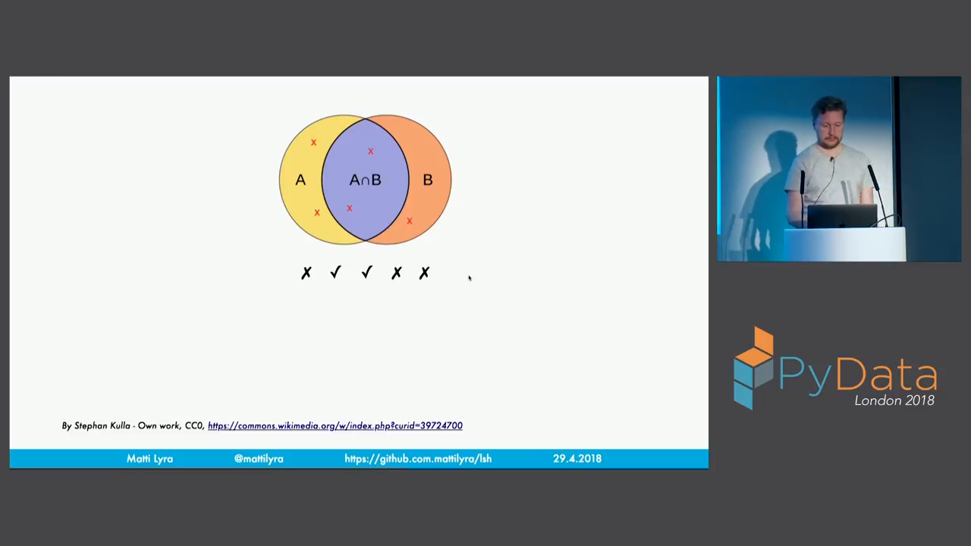
# Step: Advance to the table of Doc 1 shingle counts against Doc 2 presence marks
pyautogui.press('Right')
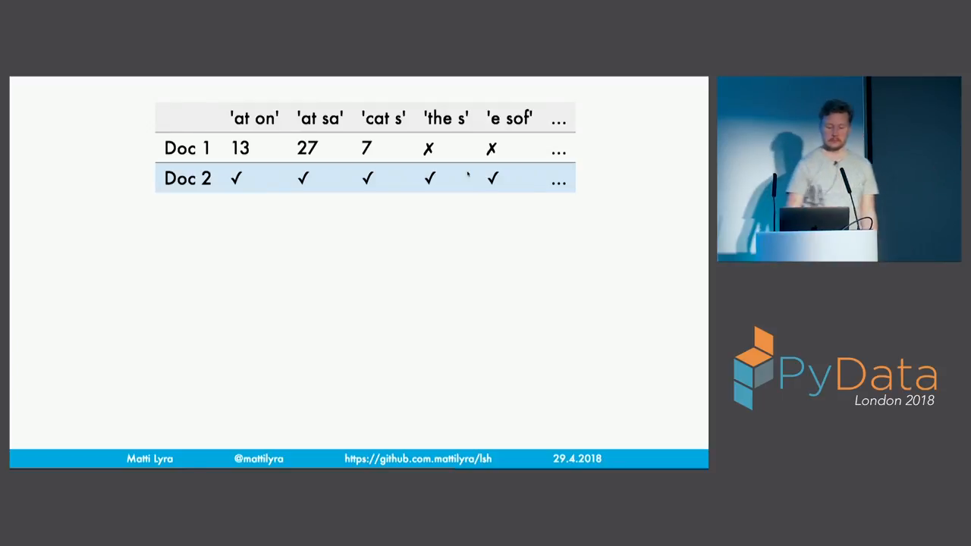
# Step: Advance to the slide where Doc 1's cells become dashes with min 7
pyautogui.press('Right')
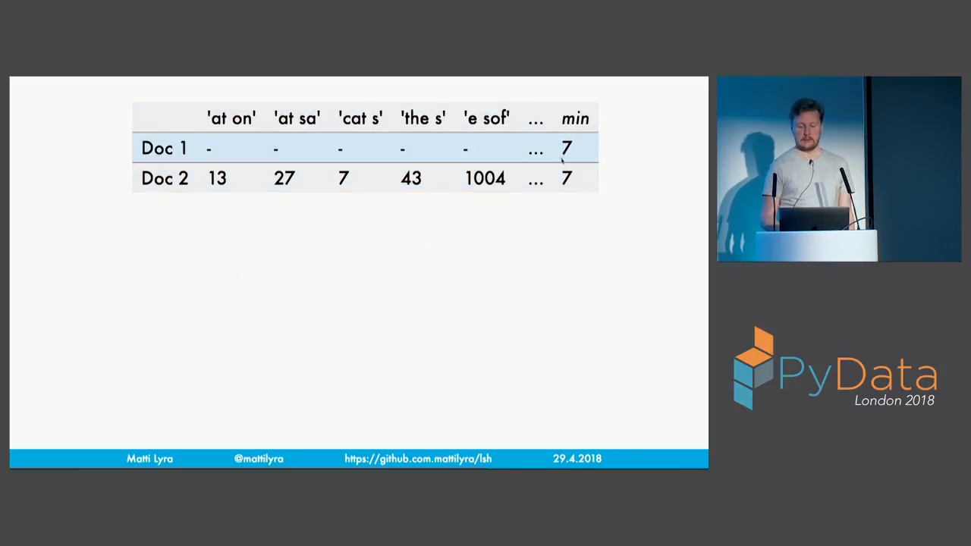
# Step: Advance to Doc 1 hashed by several functions, with minimums 7, -2, -124, 3, 93
pyautogui.press('Right')
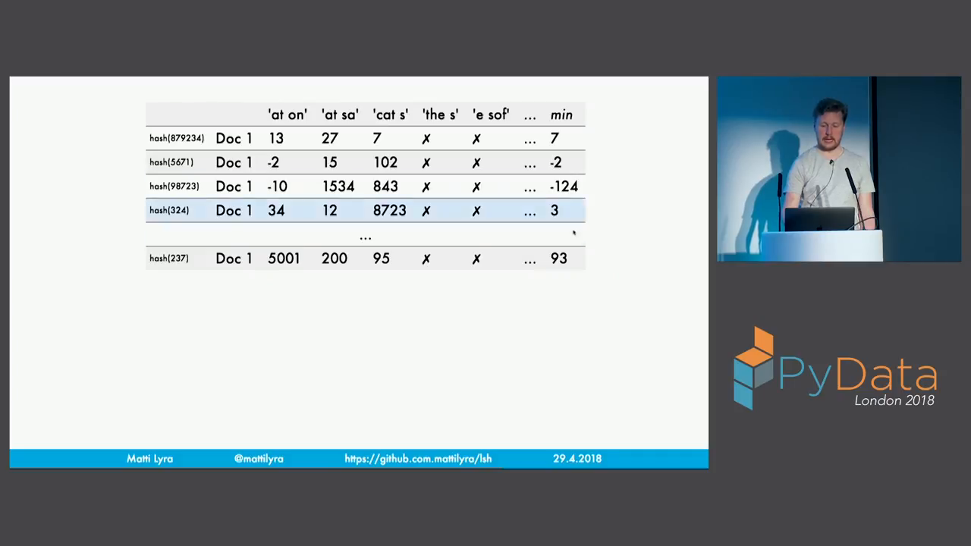
pyautogui.press('Right')
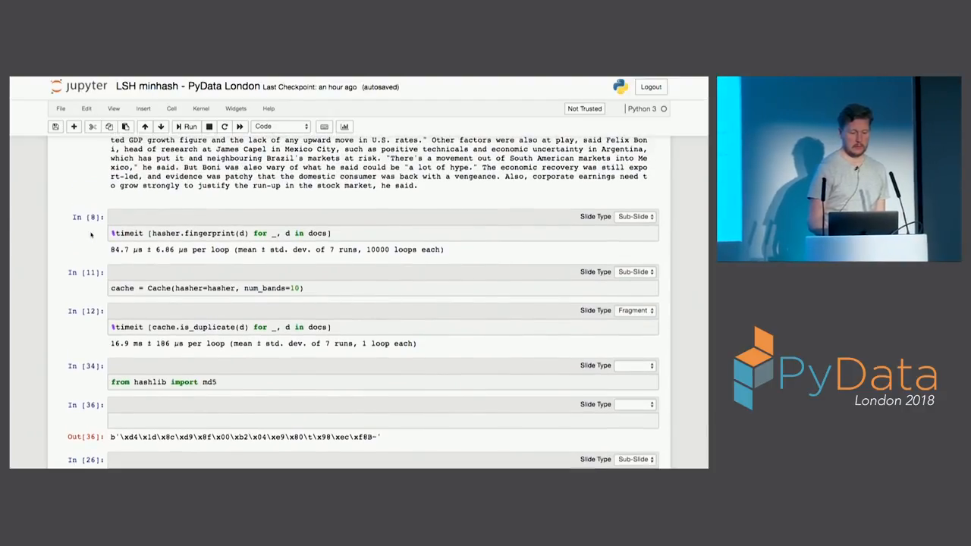
# Step: Scroll the notebook down past the md5 digest output to the 'create the LSH cache' cell
pyautogui.click(83, 233)
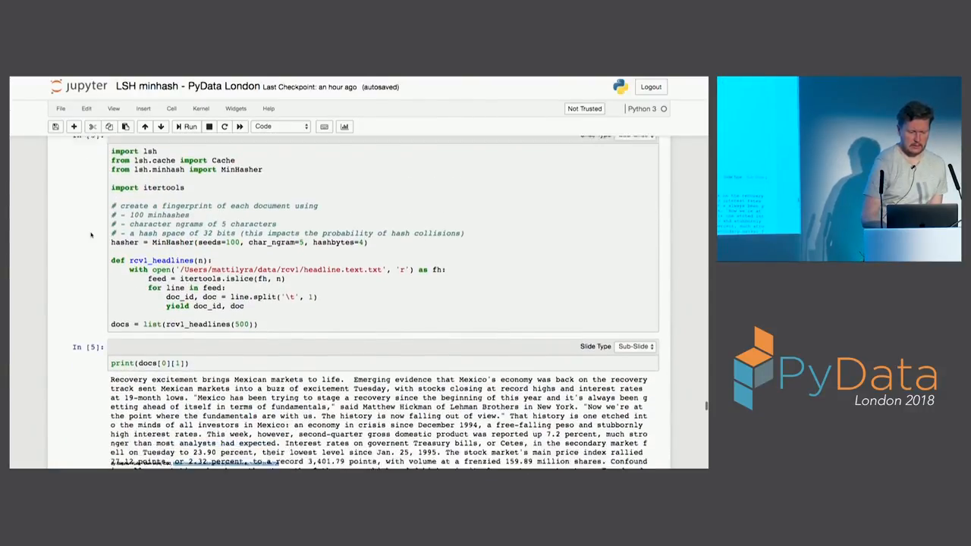
pyautogui.scroll(-3)
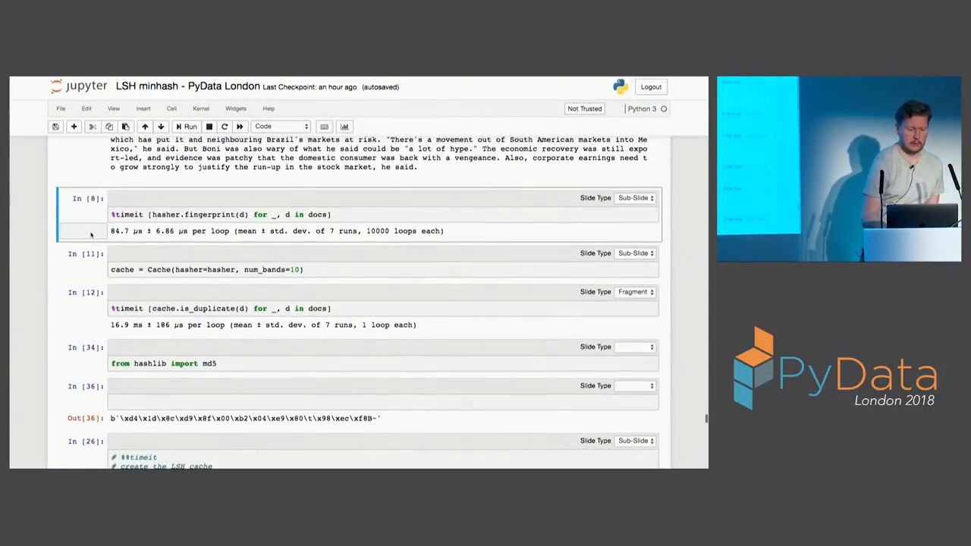